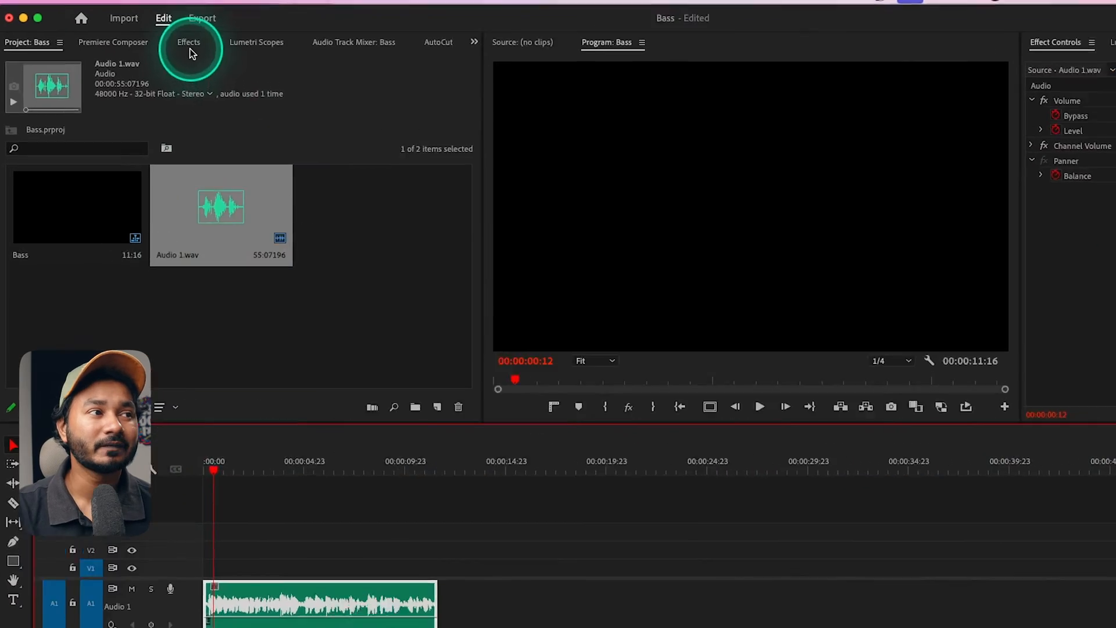
Show the Effects panel and expand Audio Effects to reach Filter and EQ's Bass
{"action": "left_click", "coordinate": [188, 42]}
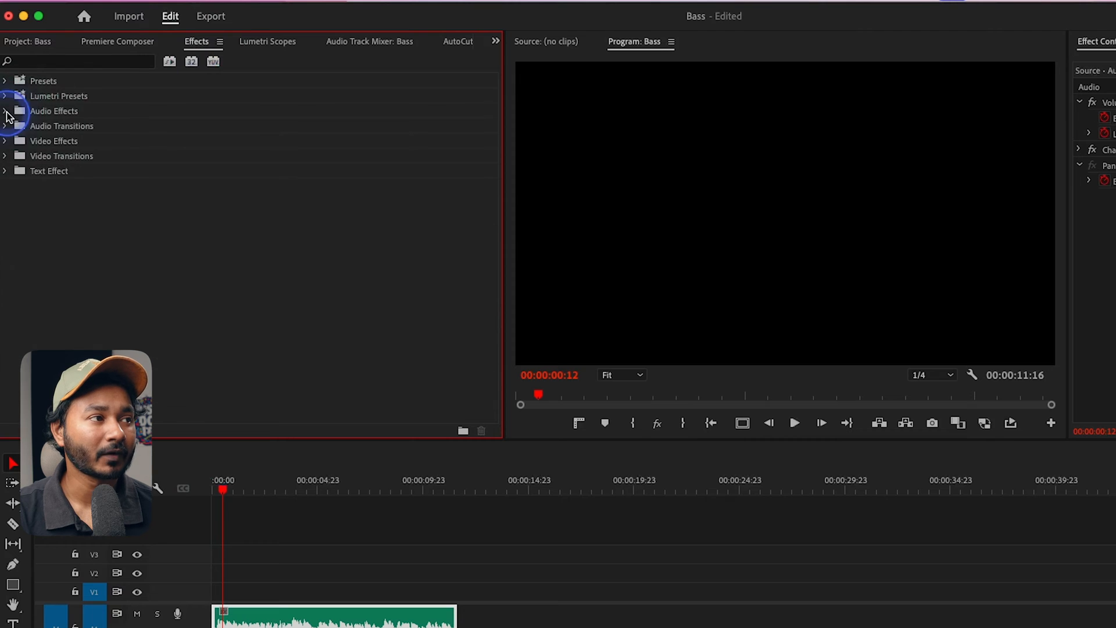
{"action": "left_click", "coordinate": [7, 113]}
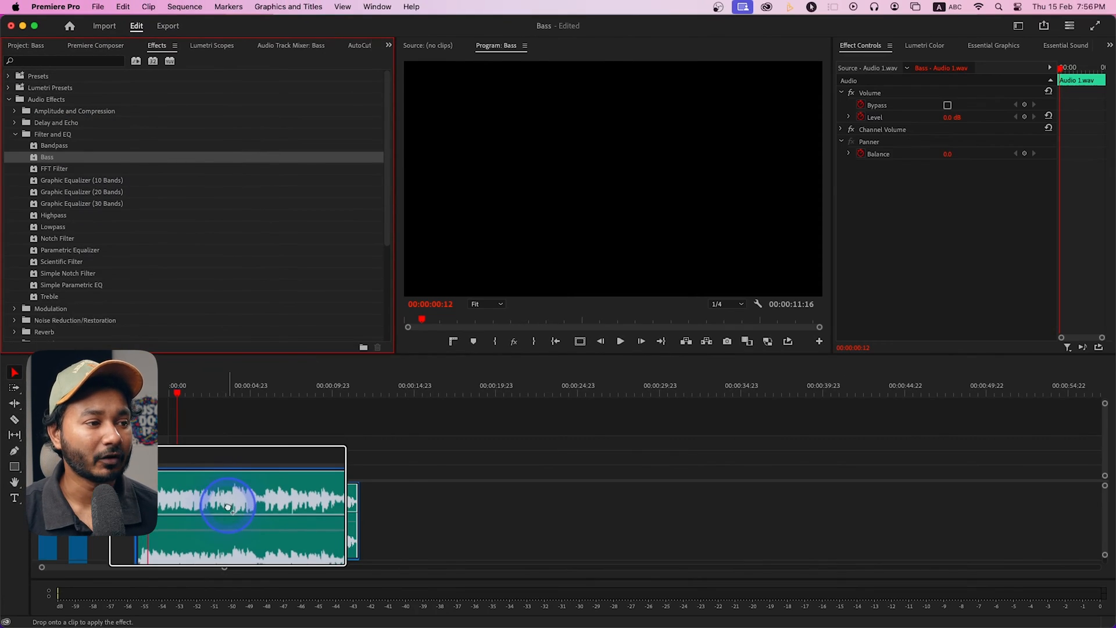
Drop the Bass effect onto the Audio 1.wav clip and select Bass in Effect Controls
{"action": "left_click_drag", "start_coordinate": [46, 156], "coordinate": [235, 509]}
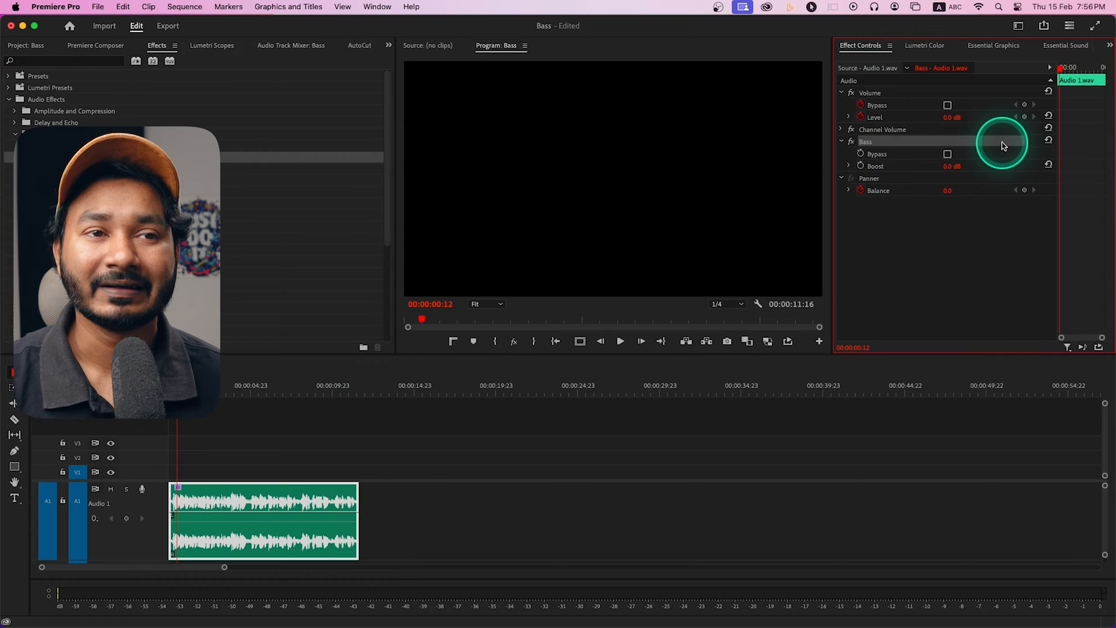
{"action": "left_click", "coordinate": [620, 341]}
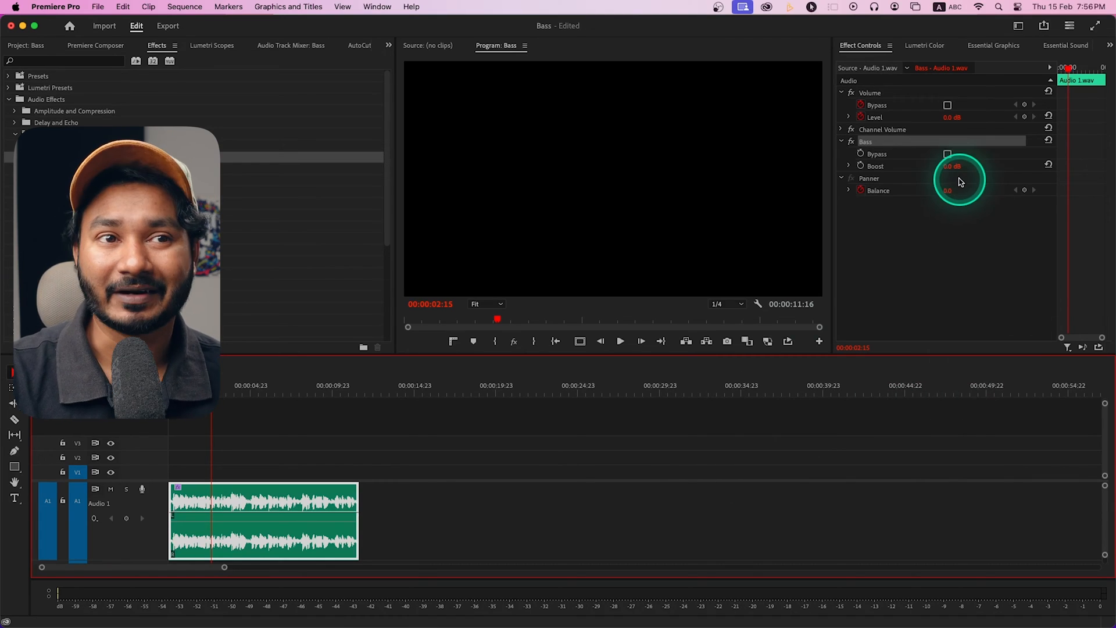
Scrub the Bass Boost up to 5.1 dB and select the audio clip on the timeline
{"action": "left_click_drag", "start_coordinate": [954, 166], "coordinate": [957, 160]}
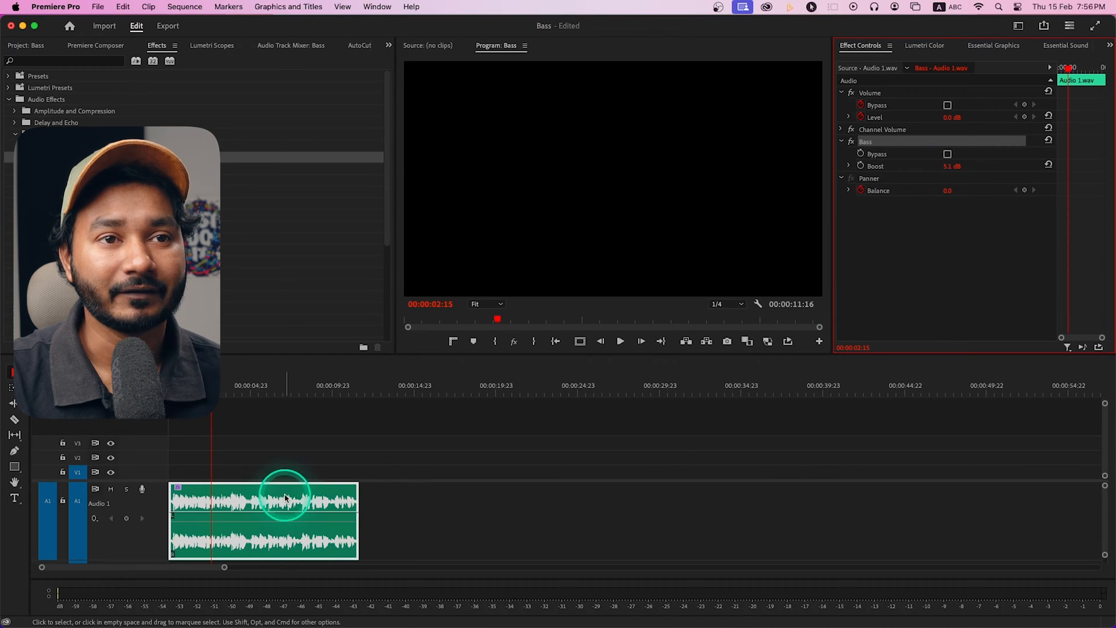
{"action": "left_click", "coordinate": [621, 341]}
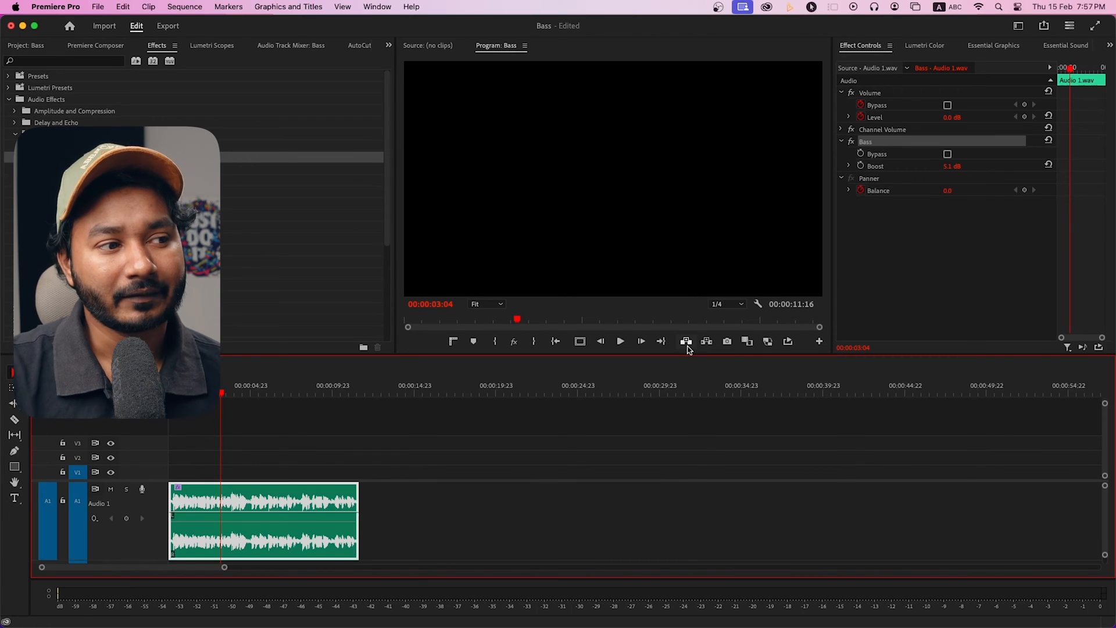
Lower the Bass Boost to -4.8 dB and play the sequence to preview
{"action": "left_click", "coordinate": [686, 342]}
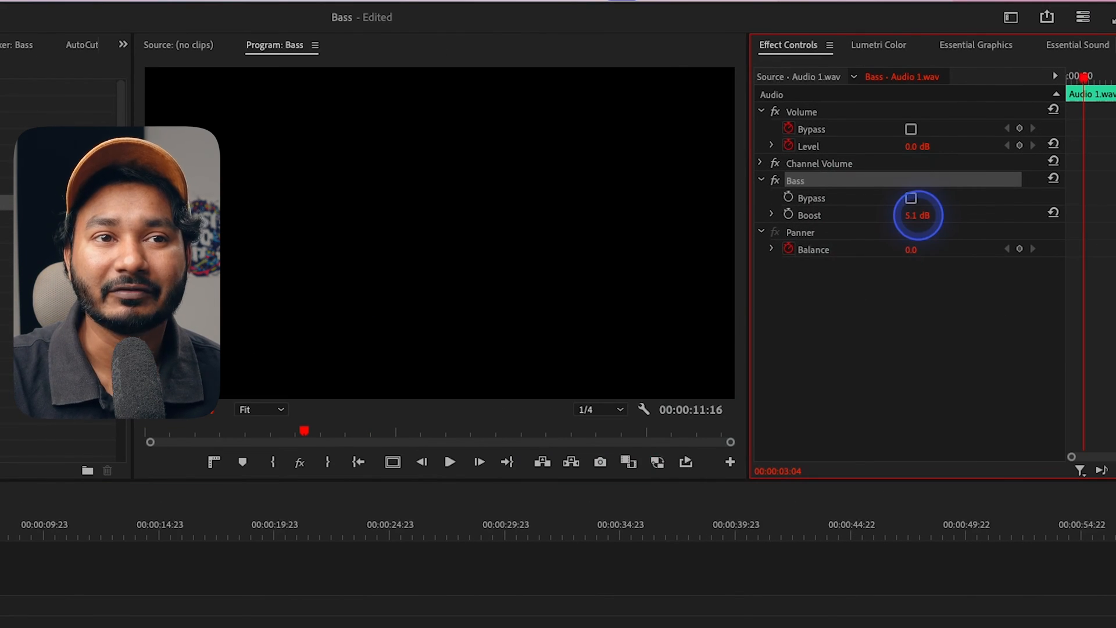
{"action": "left_click_drag", "start_coordinate": [918, 215], "coordinate": [918, 228]}
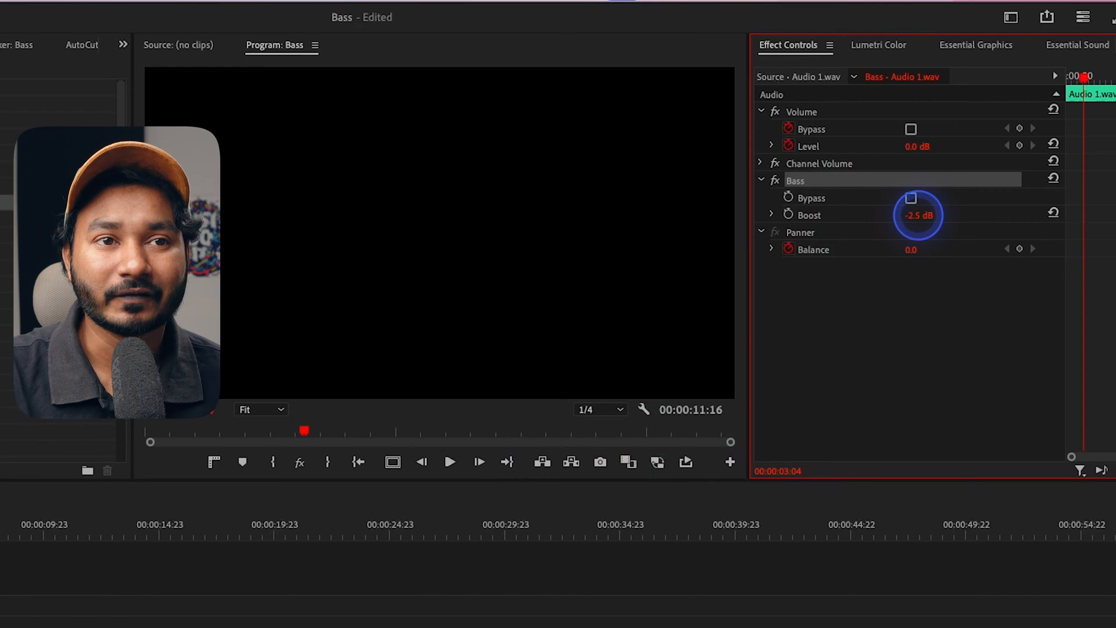
{"action": "left_click_drag", "start_coordinate": [919, 215], "coordinate": [907, 228]}
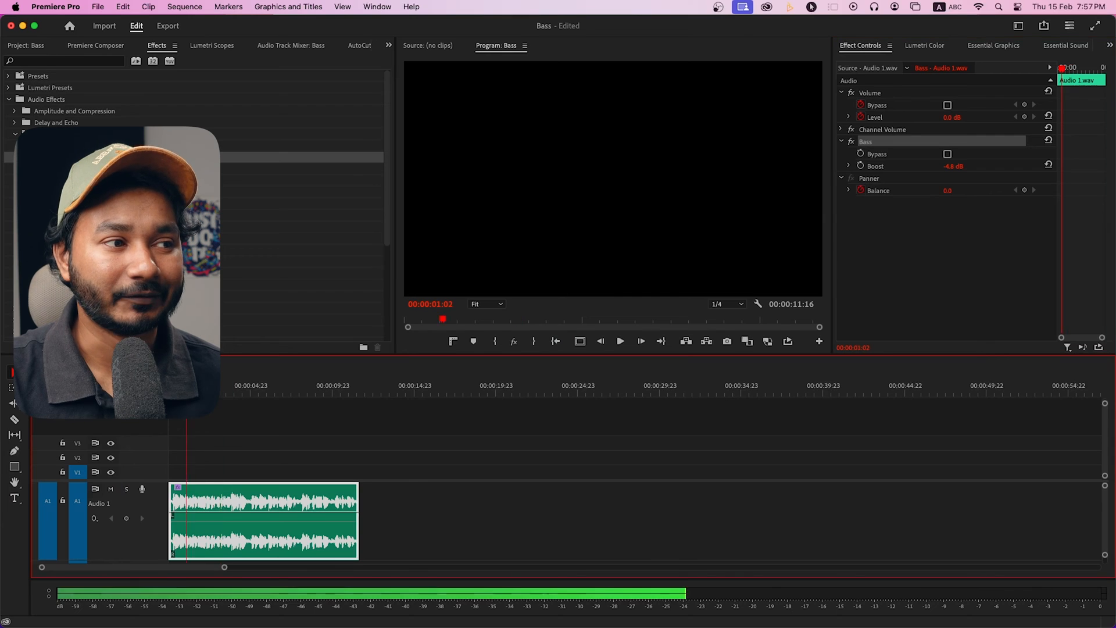
{"action": "left_click", "coordinate": [621, 341]}
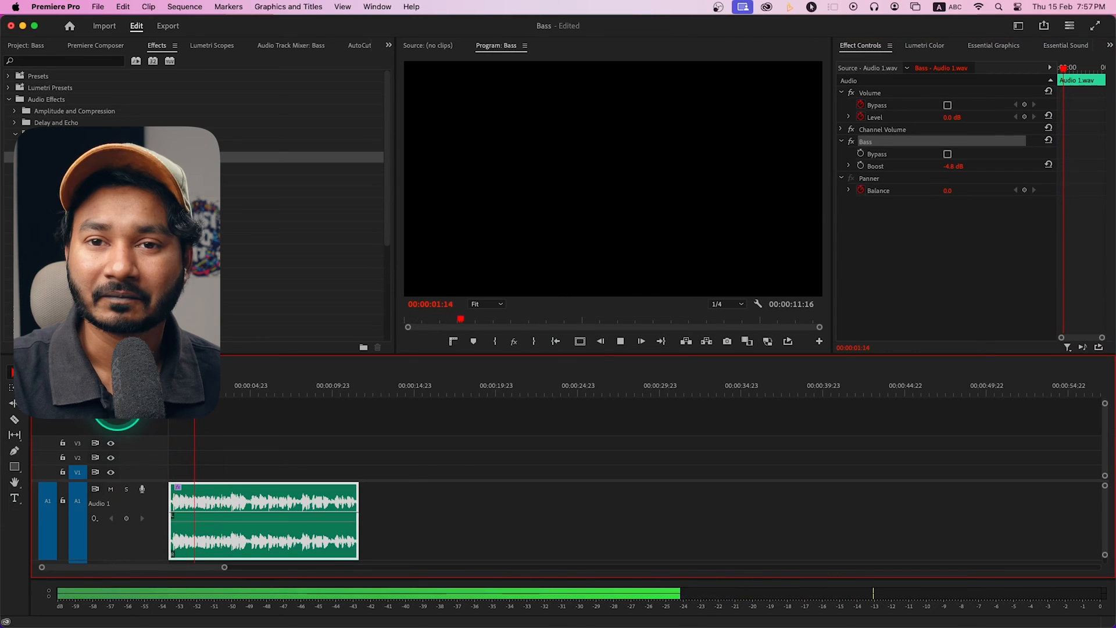